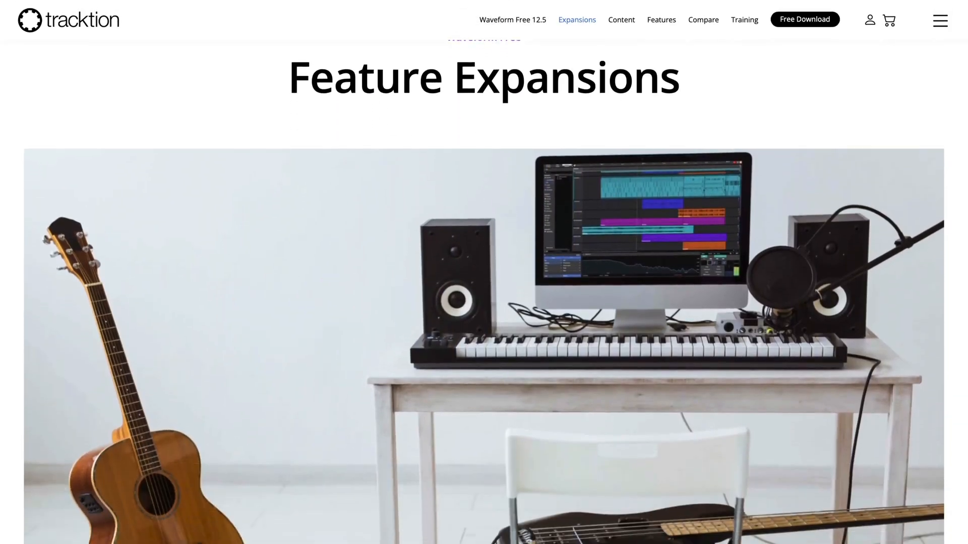
- Scroll the Expansions page past DJ Mix Tools and Recording Engineer down to MIDI Producer
{"action": "scroll", "scroll_direction": "down", "scroll_amount": 3}
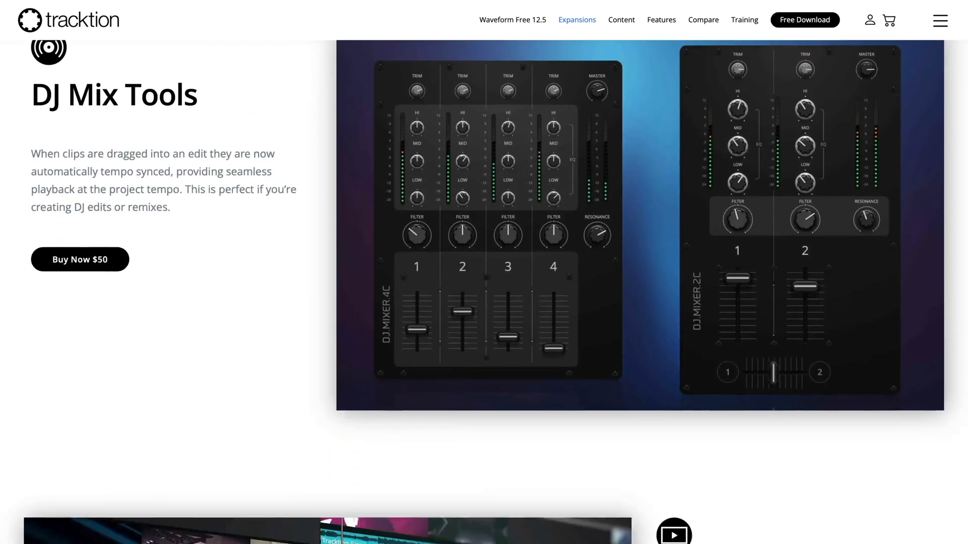
{"action": "scroll", "scroll_direction": "down", "scroll_amount": 3}
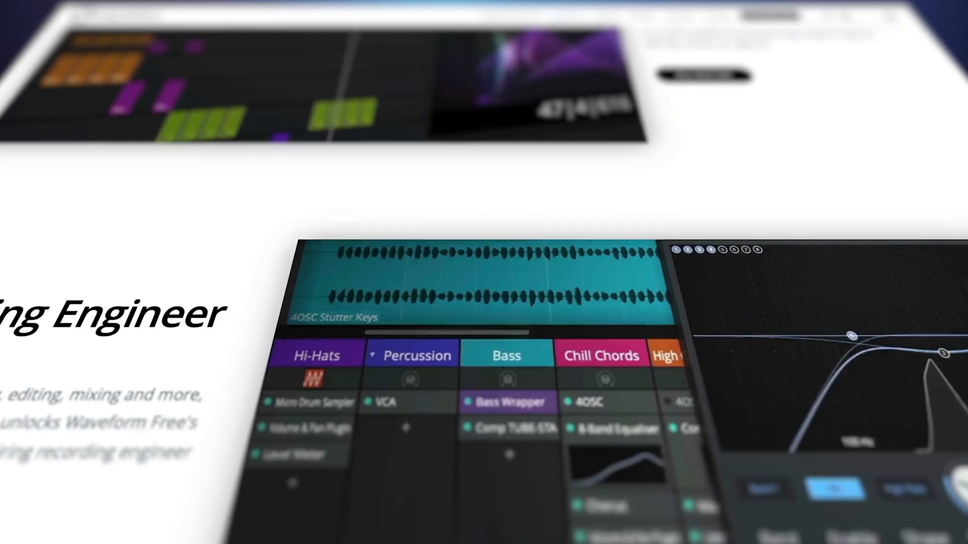
{"action": "scroll", "scroll_direction": "down", "scroll_amount": 3}
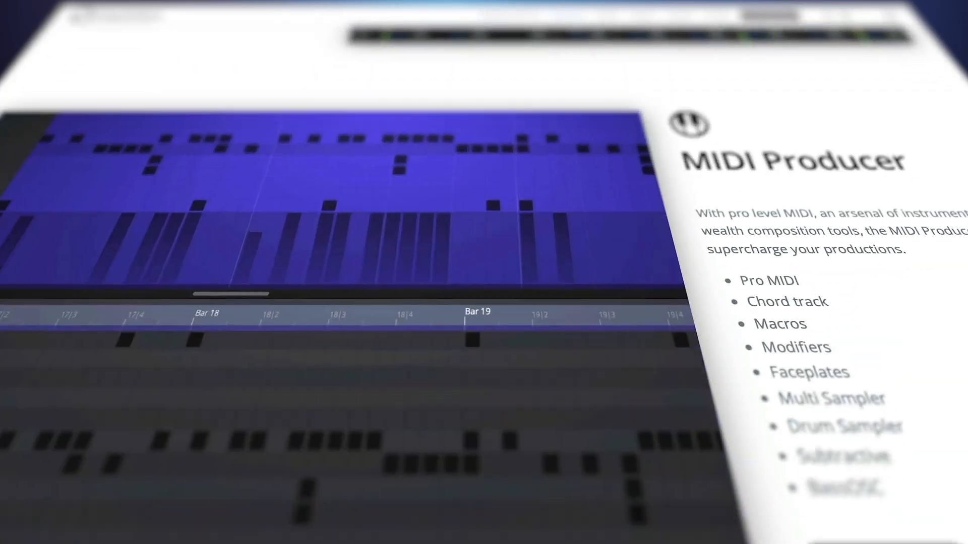
{"action": "scroll", "scroll_direction": "down", "scroll_amount": 3}
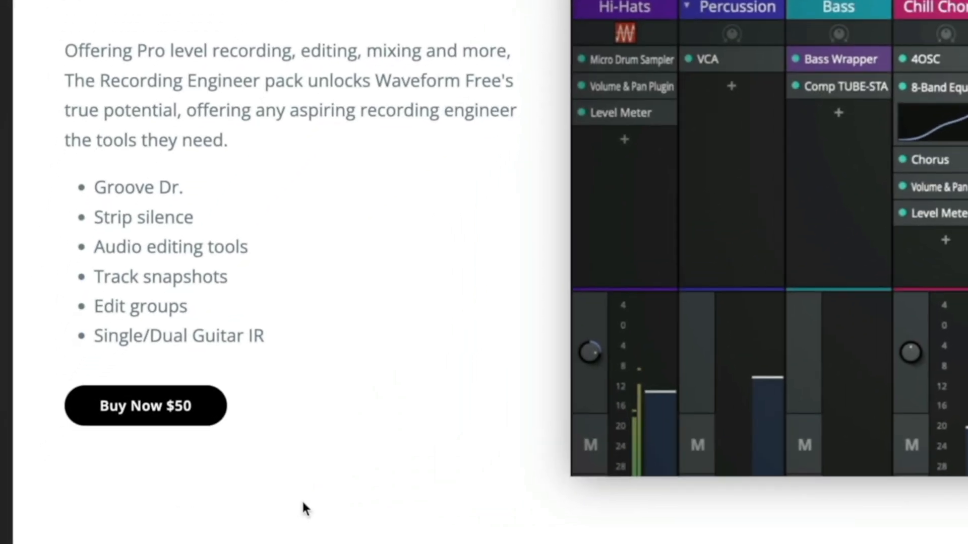
- Buy the Recording Engineer pack for $50 and add it to the cart
{"action": "left_click", "coordinate": [145, 406]}
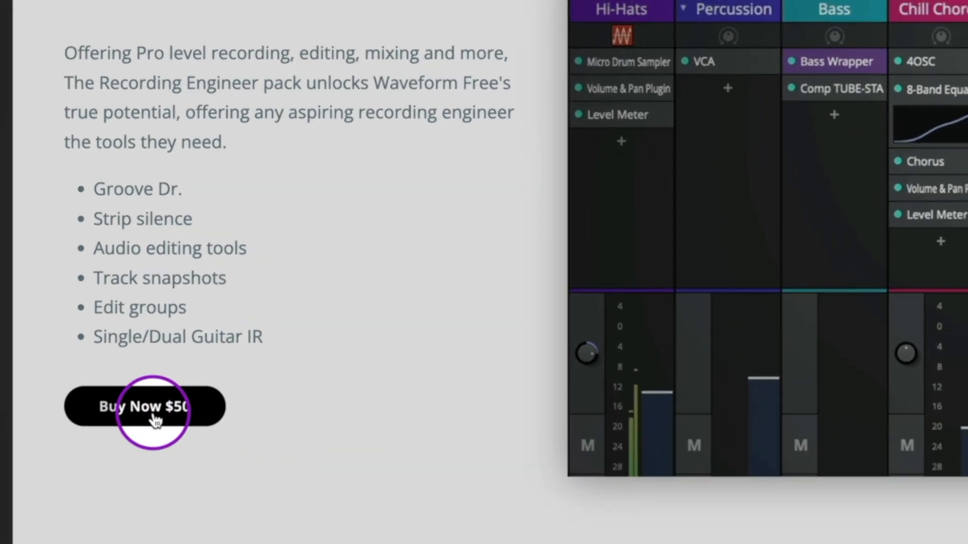
{"action": "left_click", "coordinate": [146, 406]}
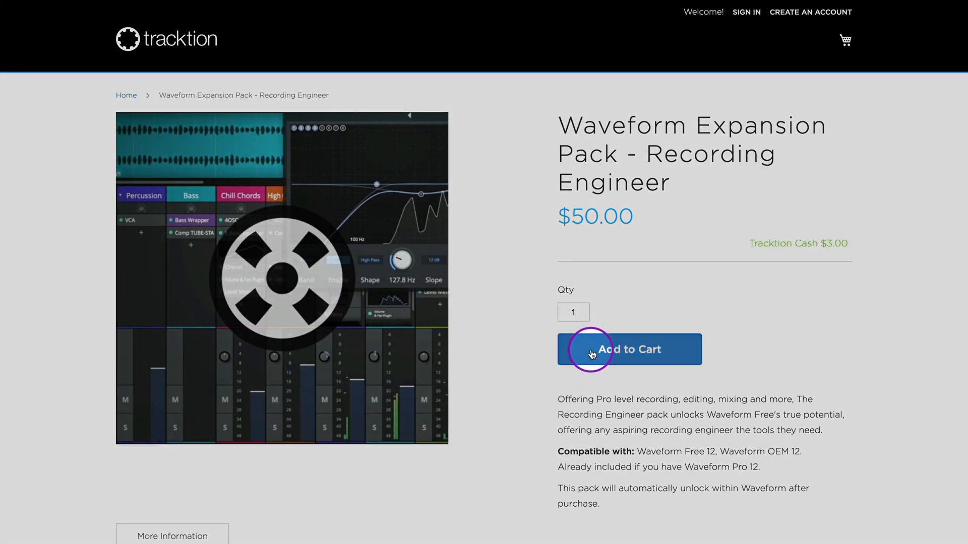
{"action": "left_click", "coordinate": [628, 350]}
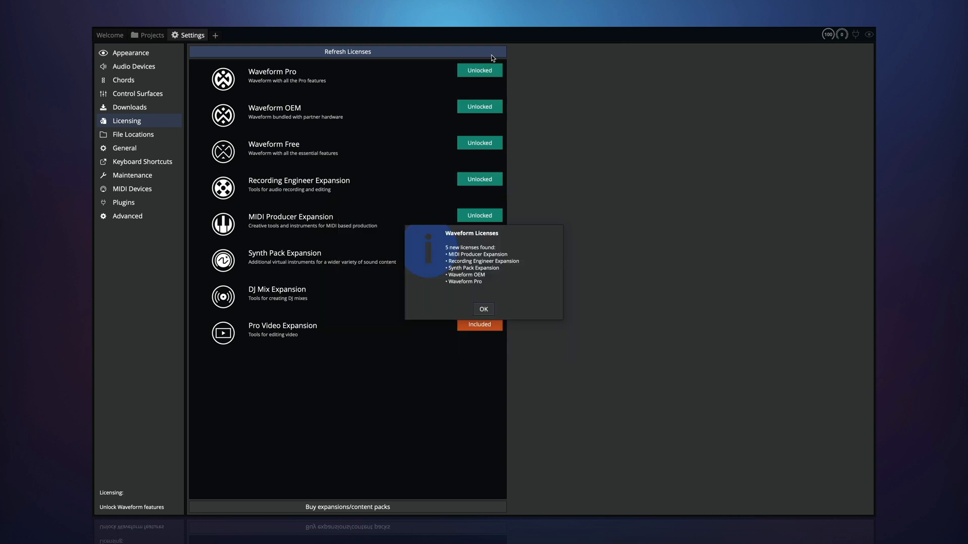
- Acknowledge the five new licenses found after refreshing Waveform's licenses
{"action": "left_click", "coordinate": [483, 309]}
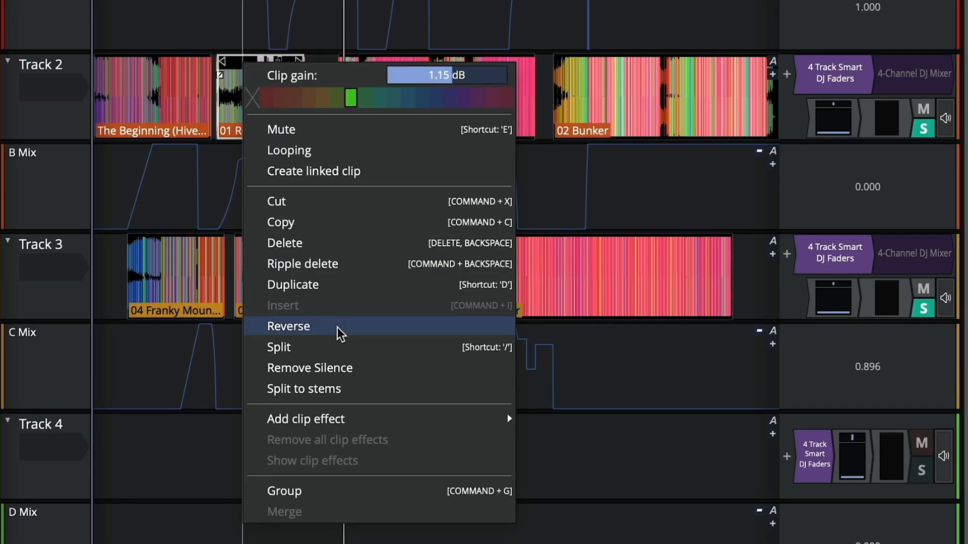
- Attempt Split to stems on the 01 Rockstar clip and dismiss the missing feature pack error
{"action": "left_click", "coordinate": [303, 389]}
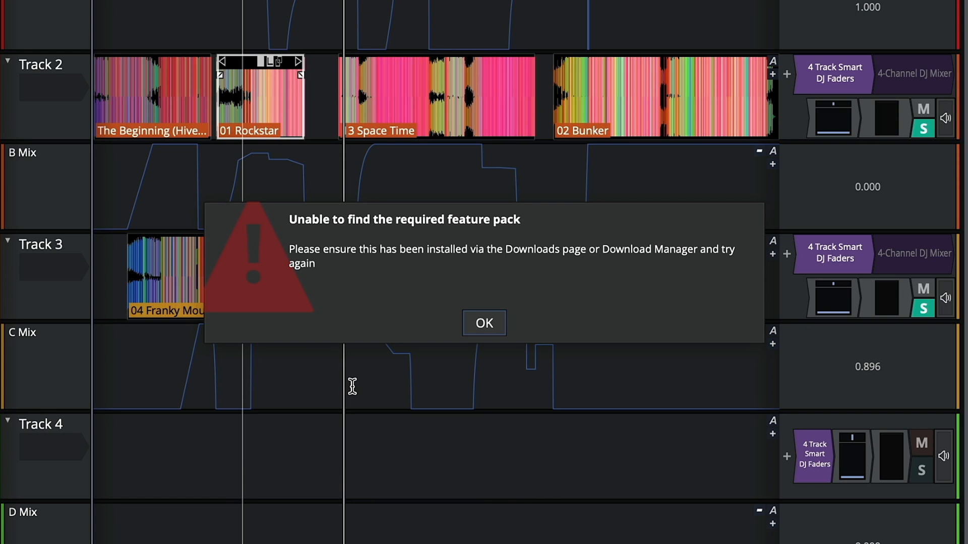
{"action": "left_click", "coordinate": [484, 322]}
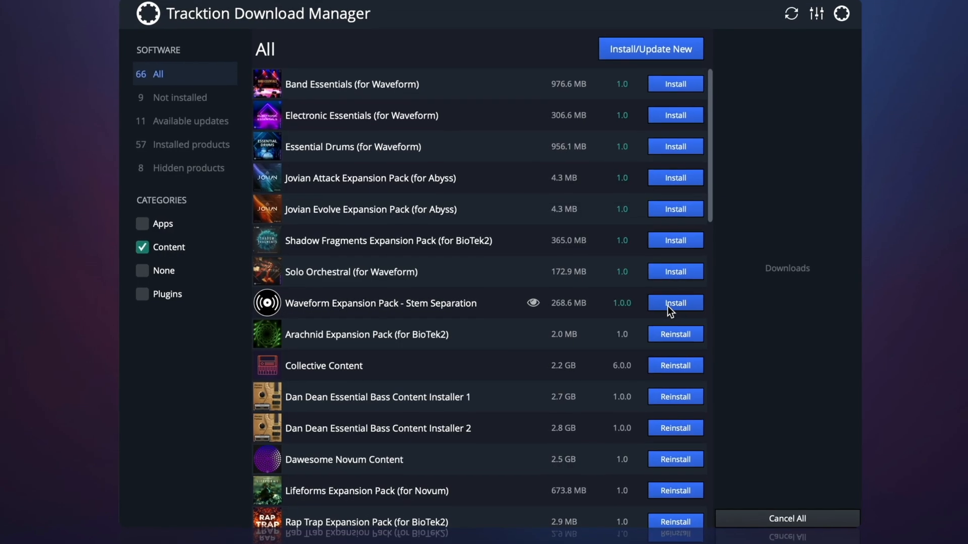
- Install the Waveform Expansion Pack - Stem Separation content from the Download Manager
{"action": "left_click", "coordinate": [675, 303]}
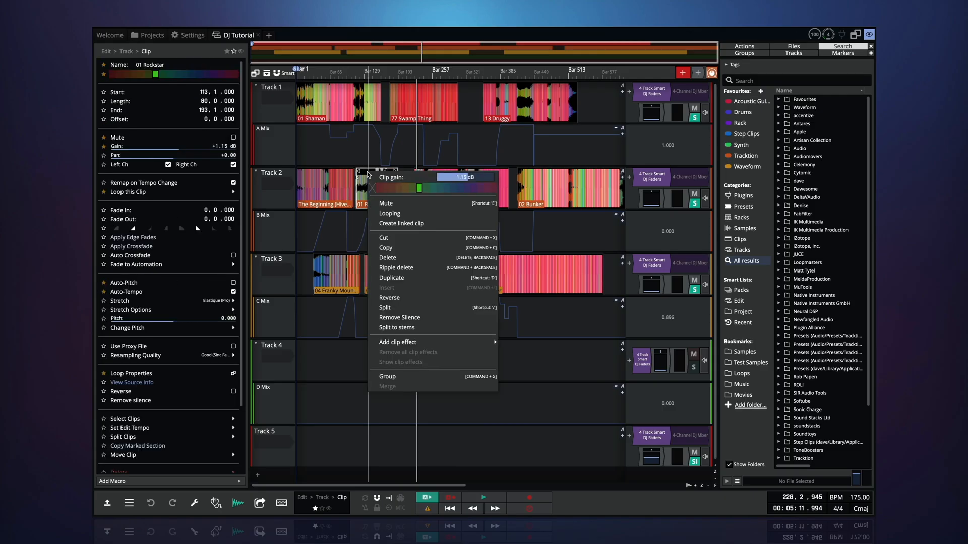
- Confirm Split to stems on 01 Rockstar now offers four stems, then close the dialog
{"action": "left_click", "coordinate": [397, 326]}
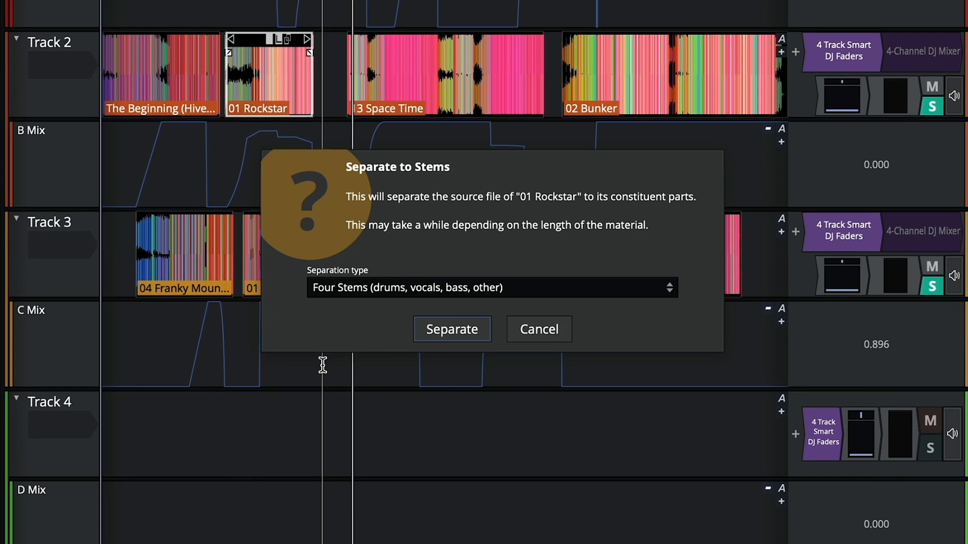
{"action": "mouse_move", "coordinate": [596, 383]}
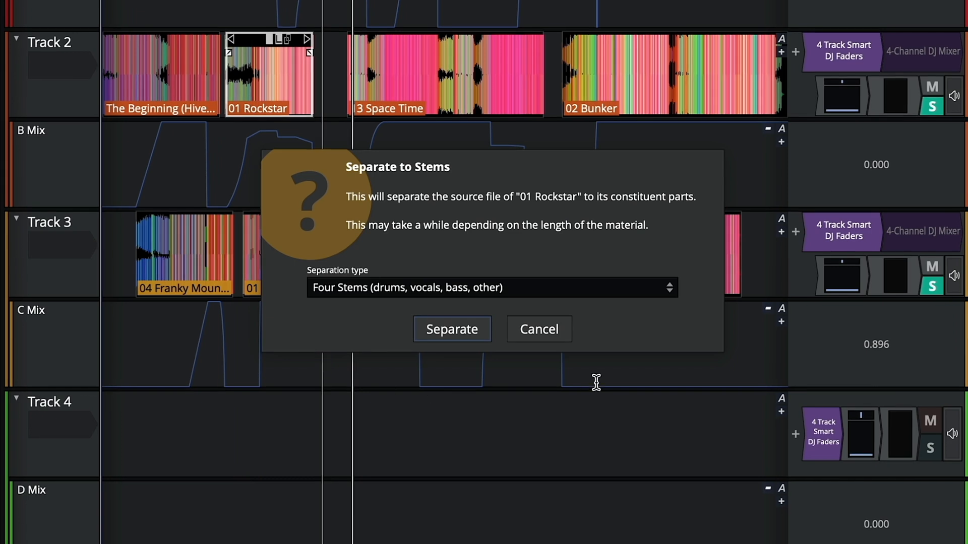
{"action": "left_click", "coordinate": [537, 329]}
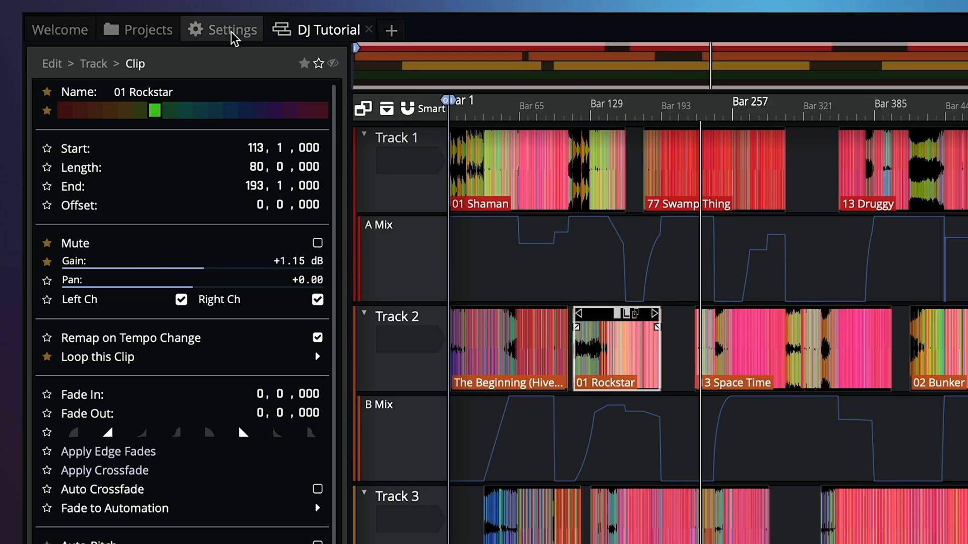
- Install the stem separation content pack from file under Settings > File Locations > Feature Extensions
{"action": "left_click", "coordinate": [222, 29]}
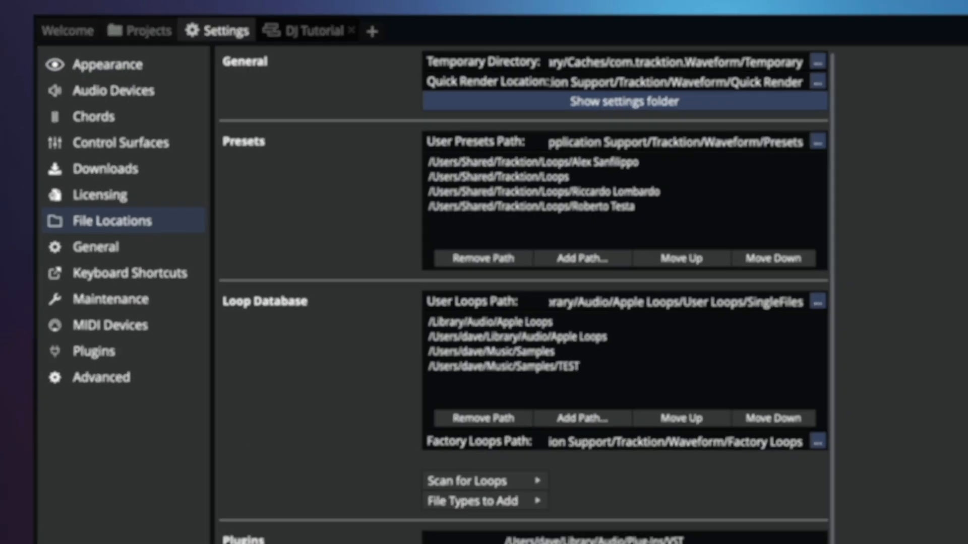
{"action": "scroll", "scroll_direction": "down", "scroll_amount": 3}
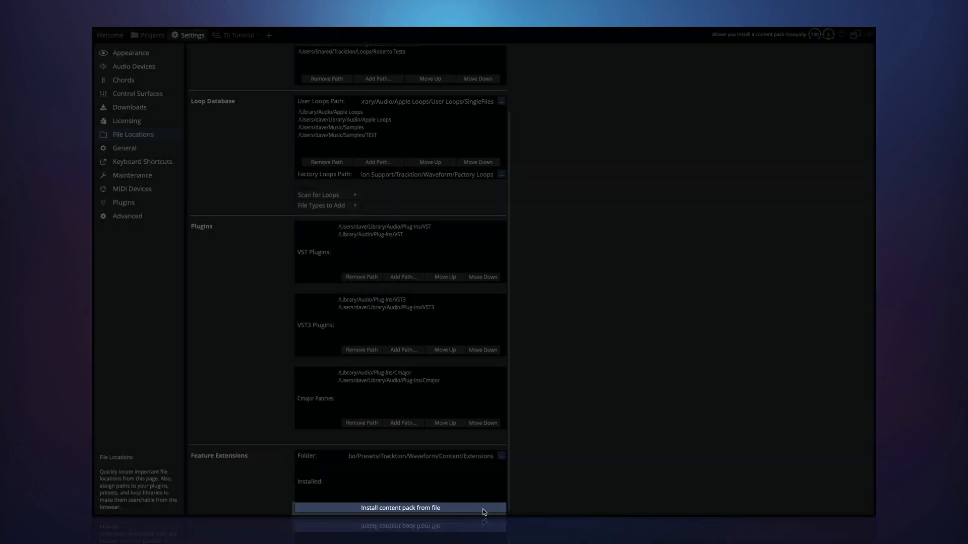
{"action": "left_click", "coordinate": [400, 507]}
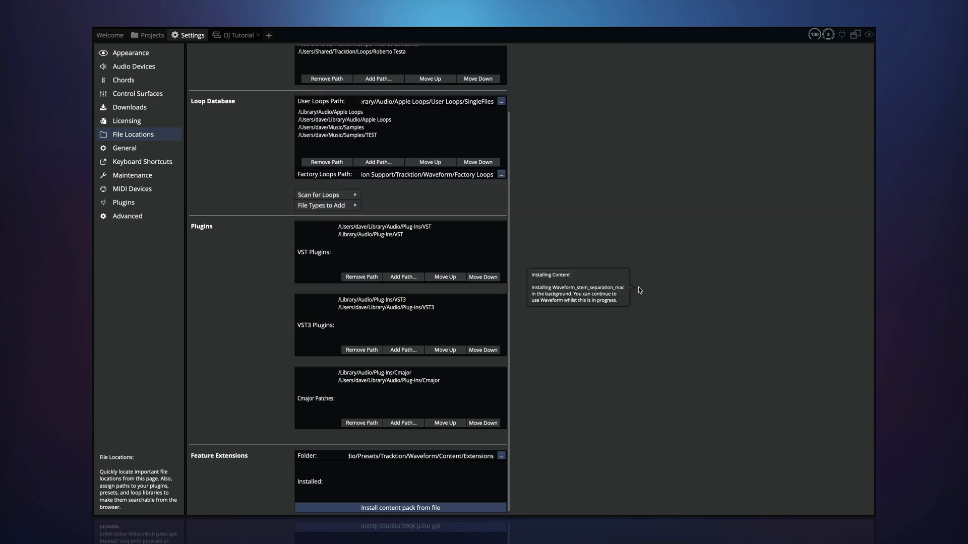